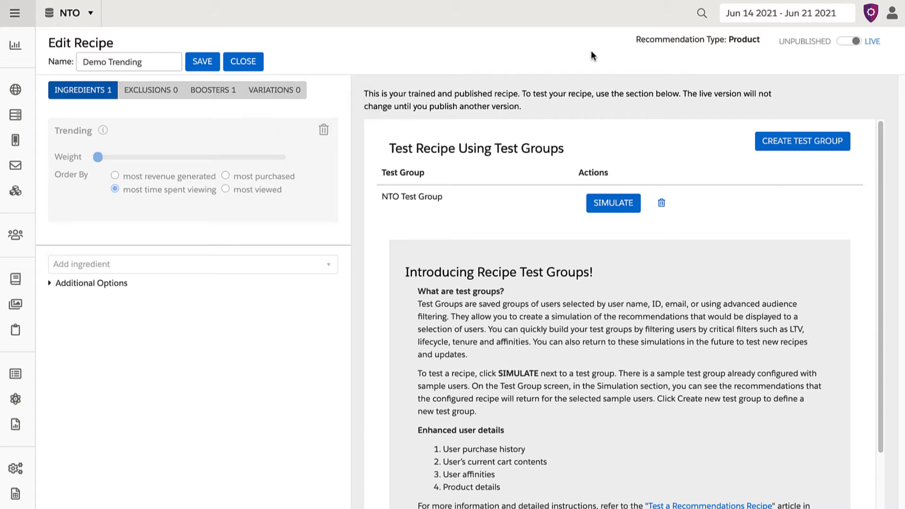
mouse_move(398, 133)
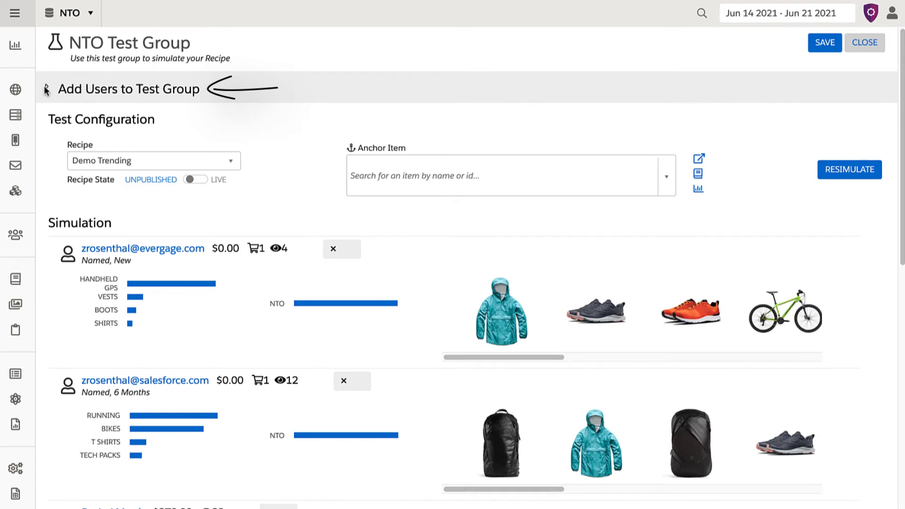
Expand the NTO Test Group's Add Users section to show user search and suggestions.
click(130, 89)
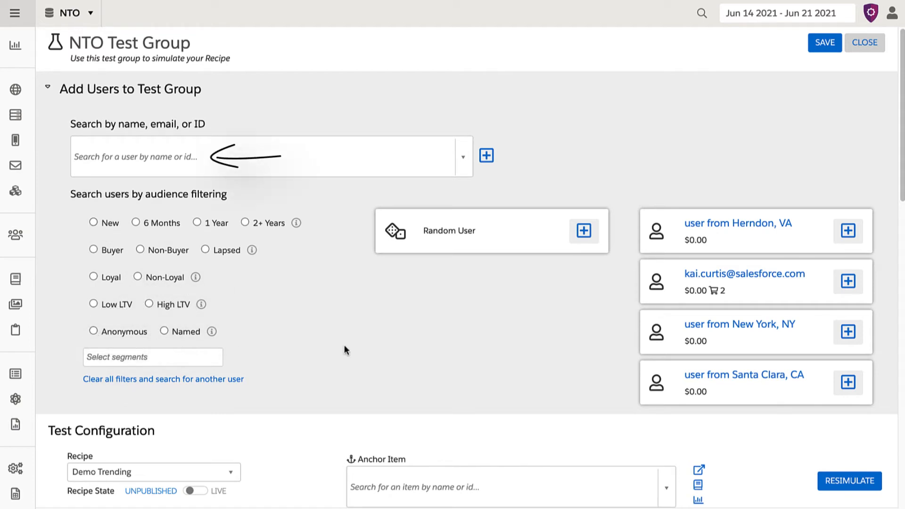
text(aaron riley)
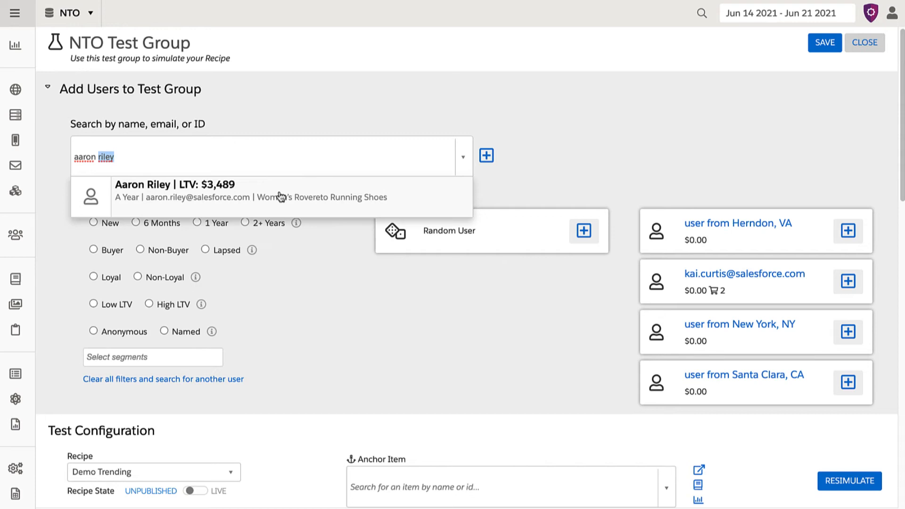
click(173, 196)
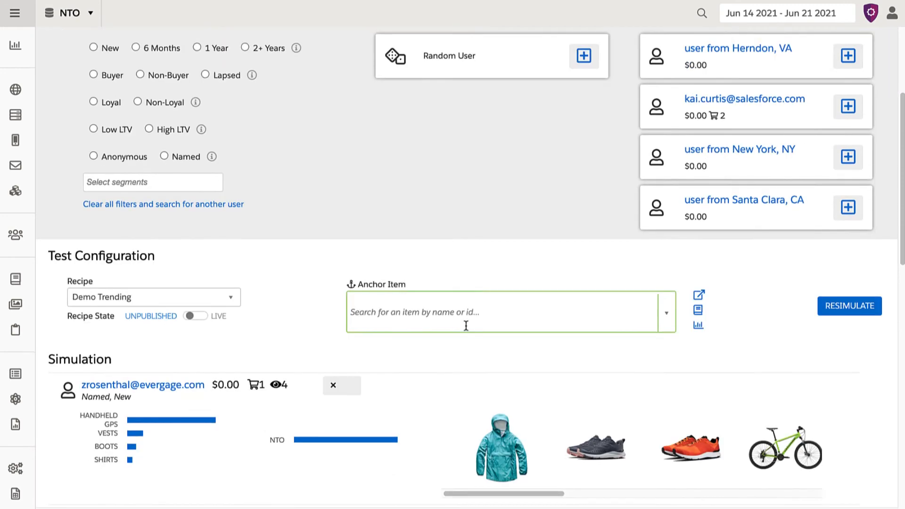
Scroll to the Demo Trending simulation showing recommended products for three shoppers.
scroll(down, 3)
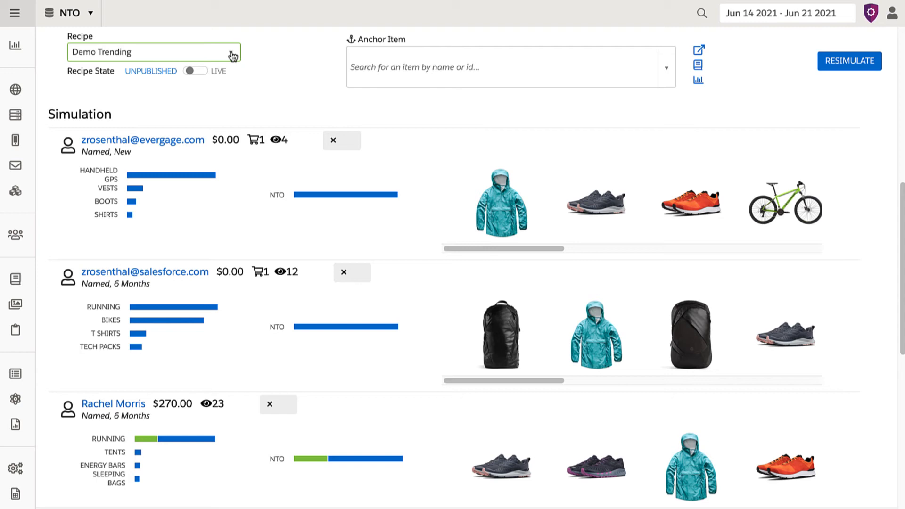
click(152, 52)
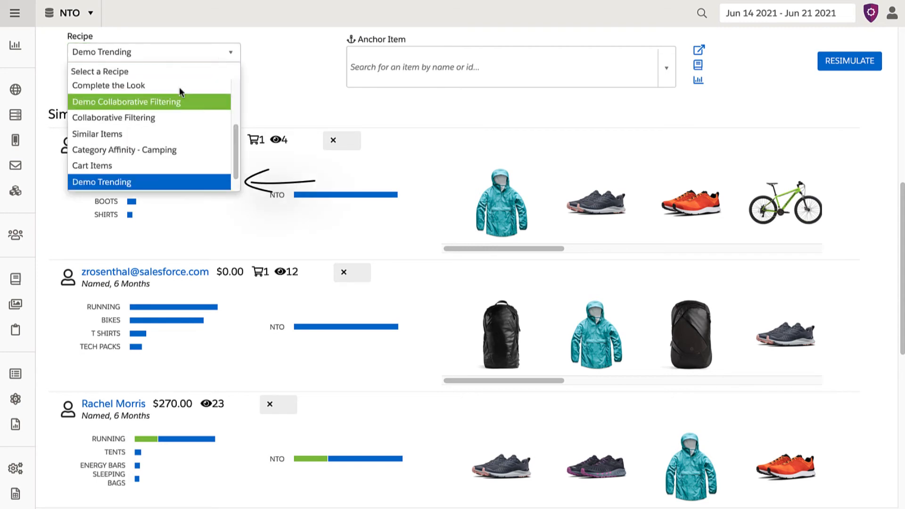
click(103, 182)
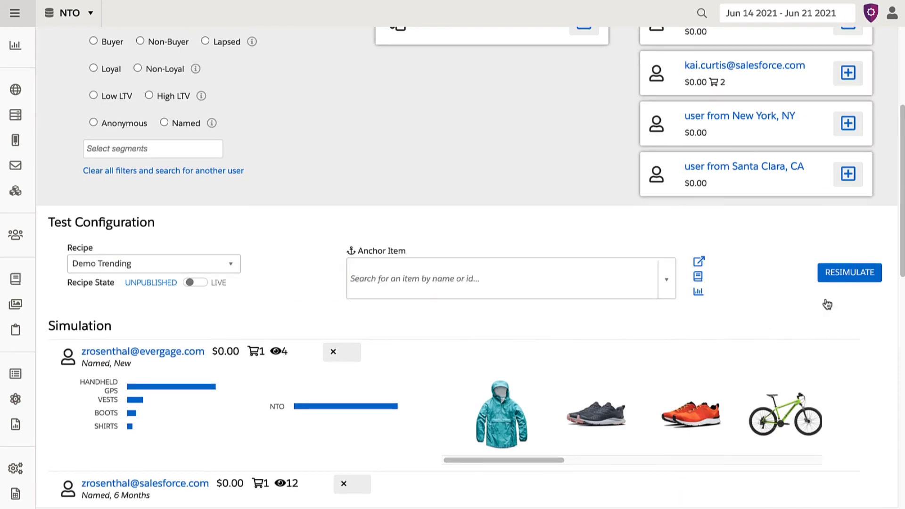
mouse_move(848, 277)
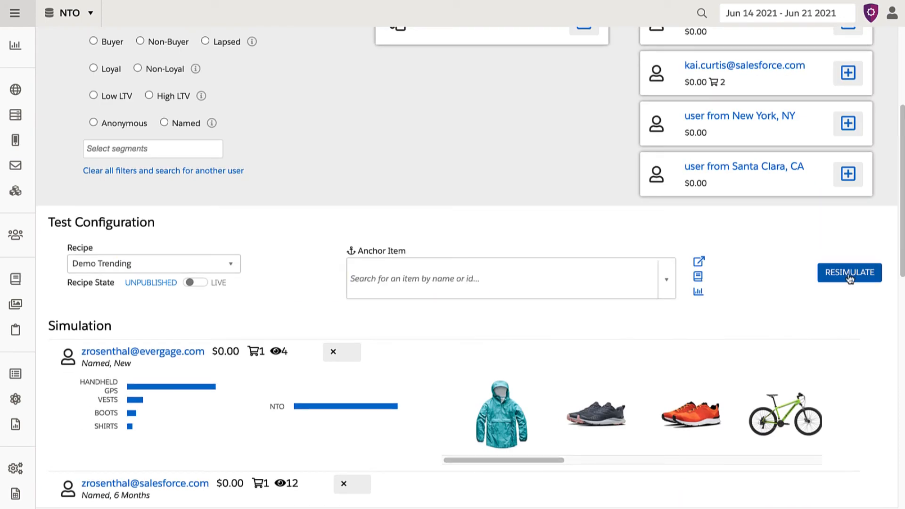